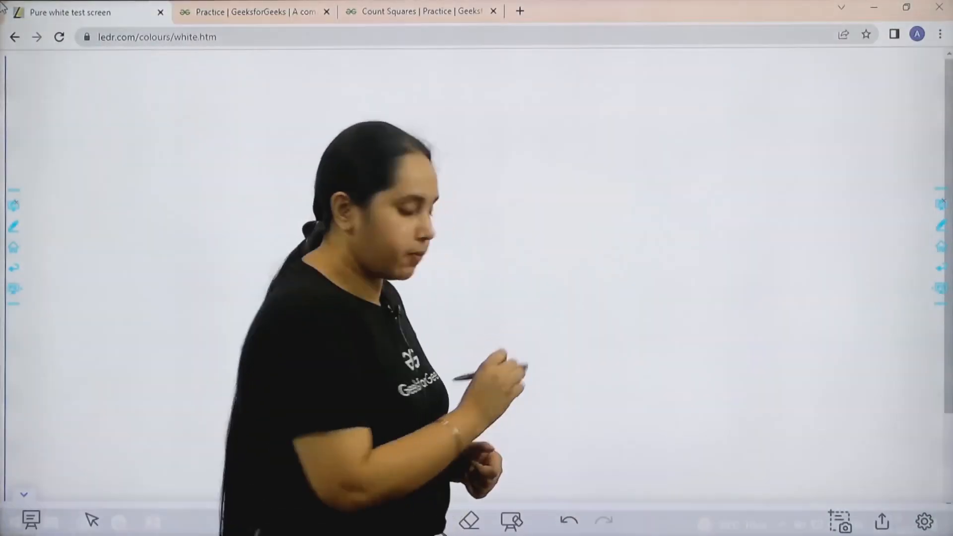
# Step: Switch to the Practice tab listing unsolved Basic problems, including Count Squares
pyautogui.click(249, 11)
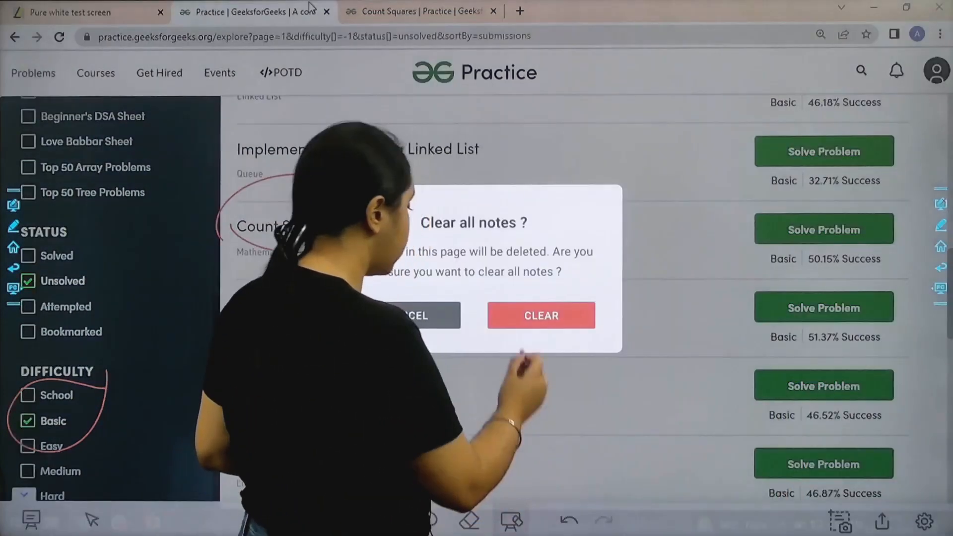
# Step: Open the Count Squares problem page with its Python3 solution template
pyautogui.click(541, 314)
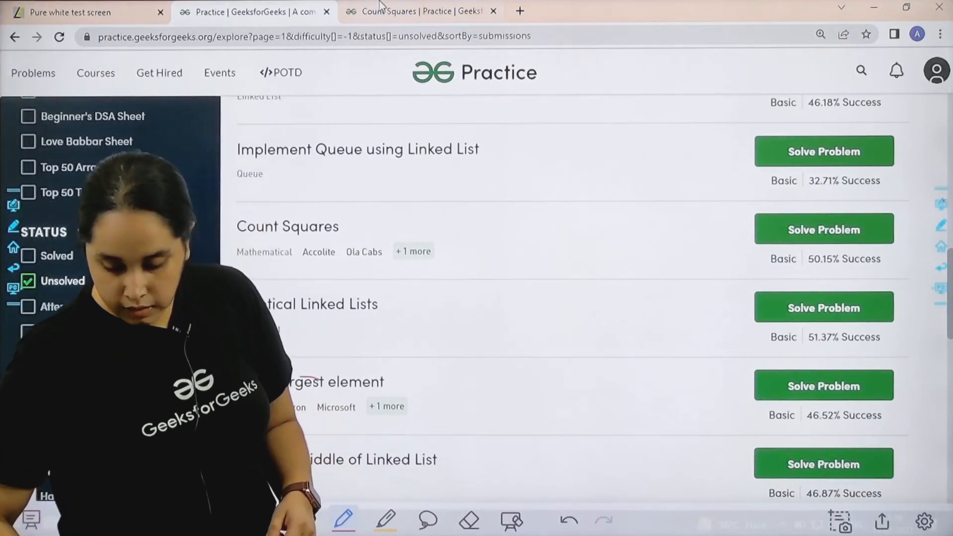
pyautogui.click(822, 229)
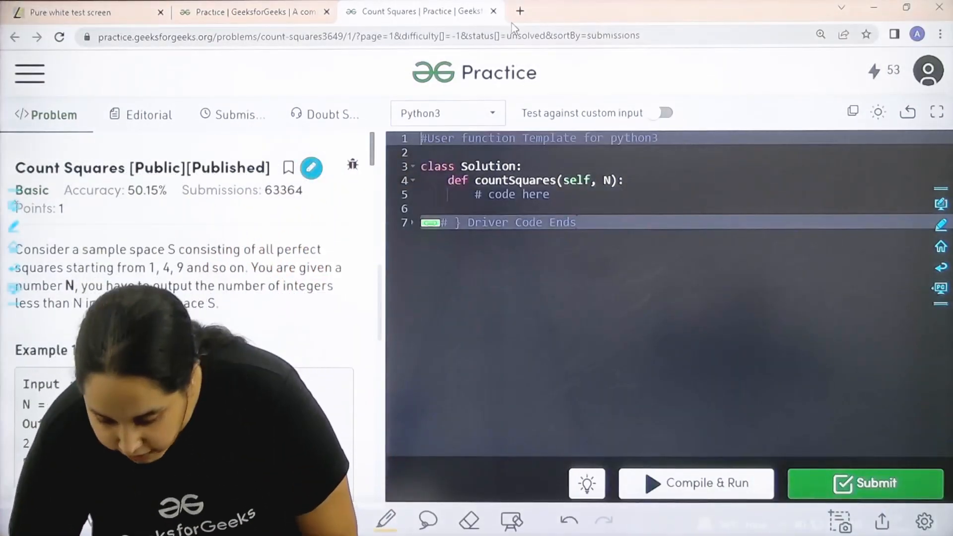
# Step: Add the line 'return int(math.sqrt(N-1))' below '# code here' in countSquares
pyautogui.press('Return')
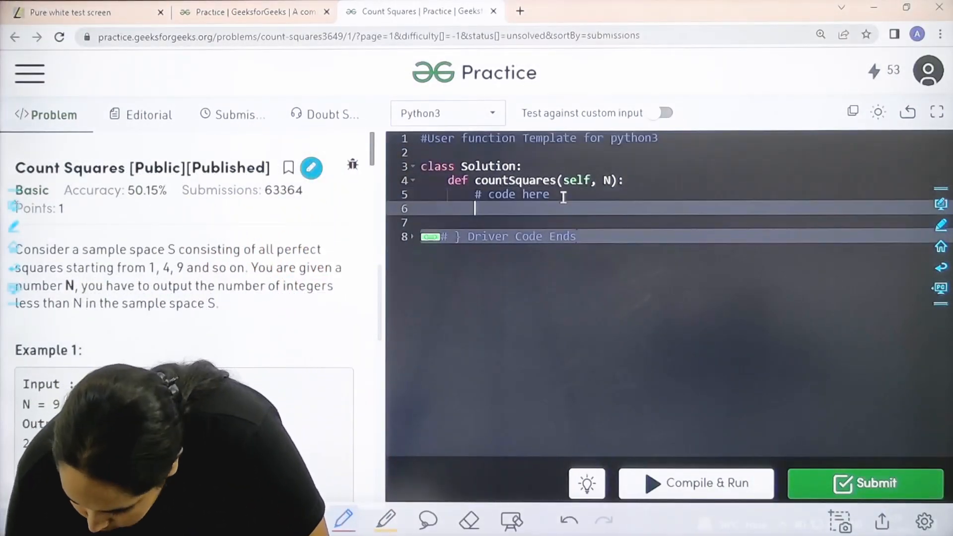
pyautogui.write('return')
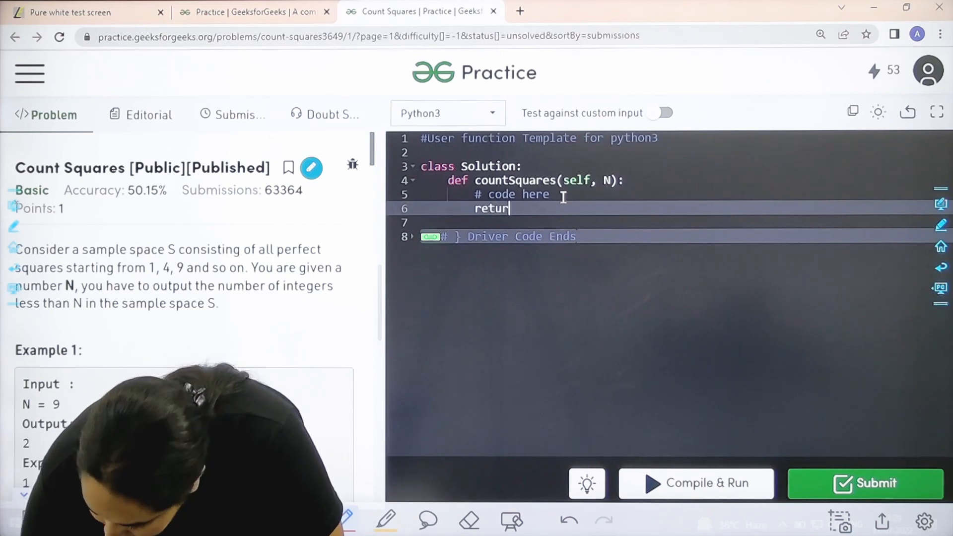
pyautogui.write('int')
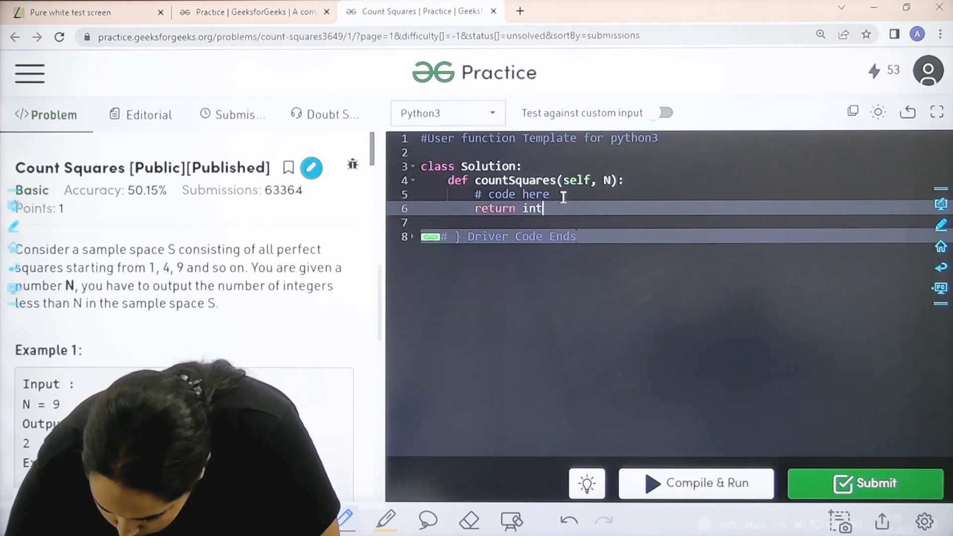
pyautogui.write('()')
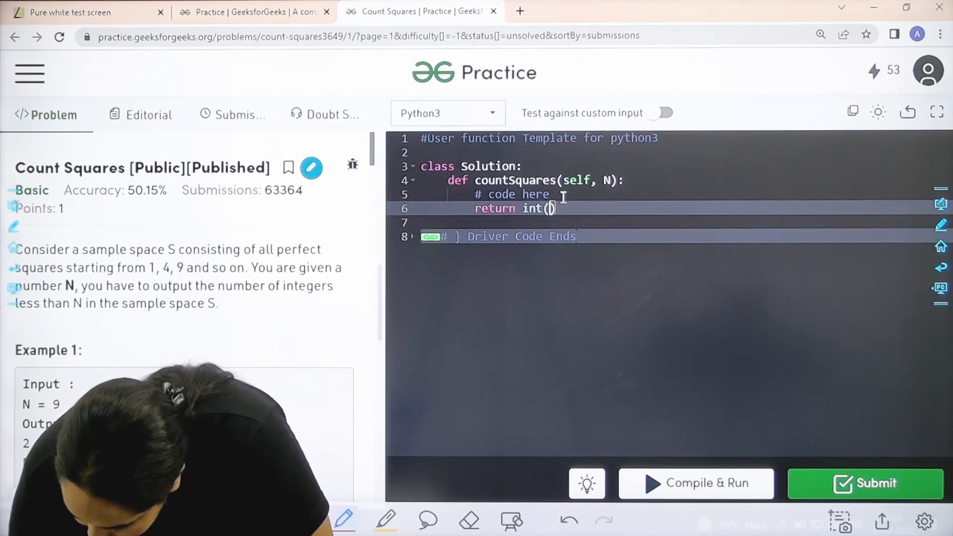
pyautogui.write('math')
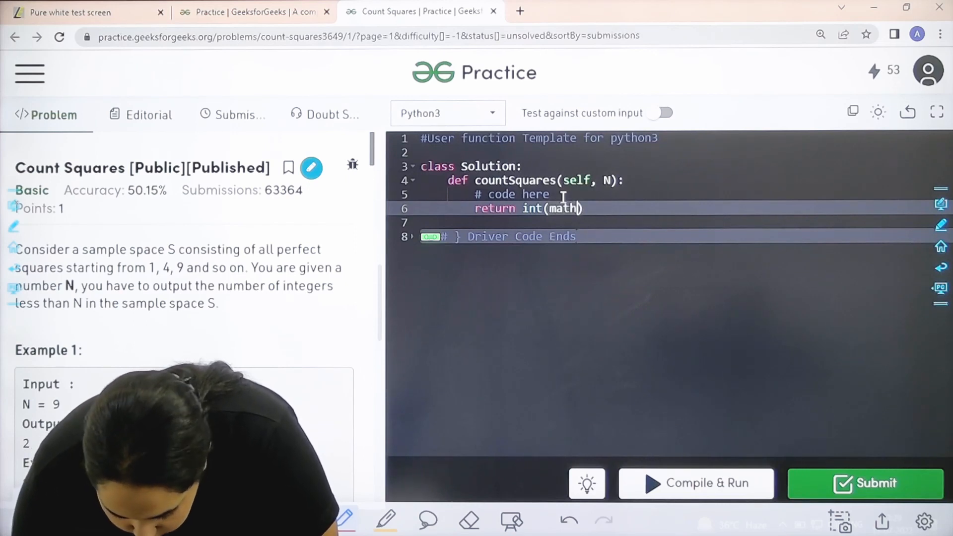
pyautogui.write('.sqrt')
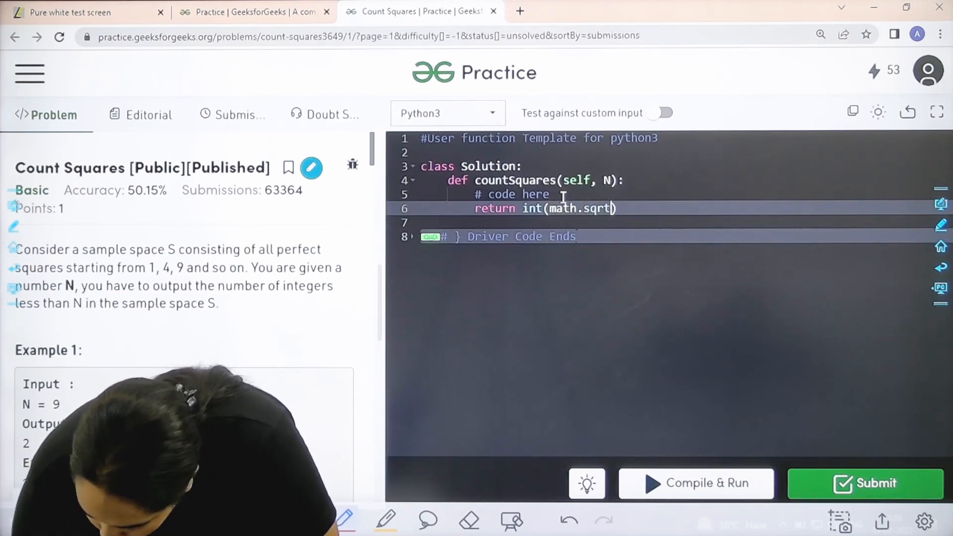
pyautogui.write('N')
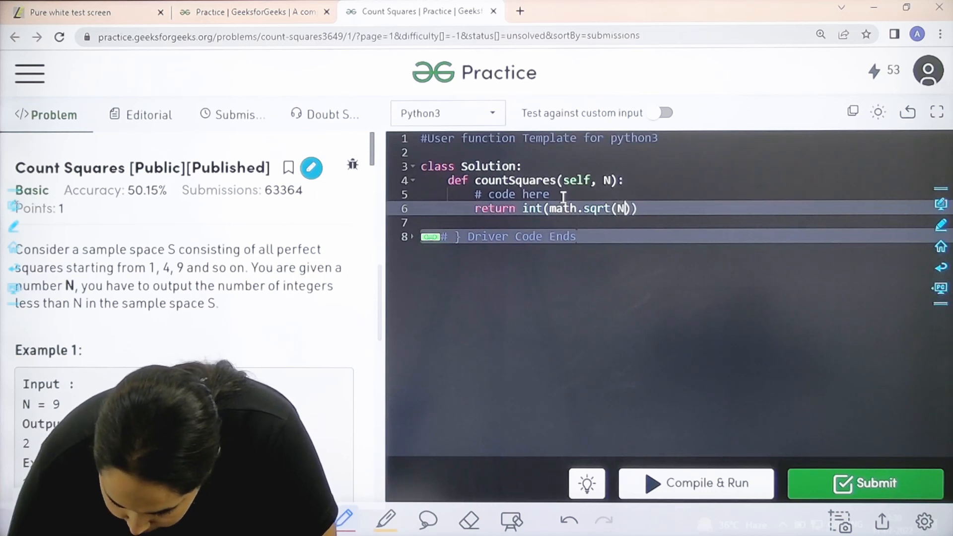
pyautogui.write('-1')
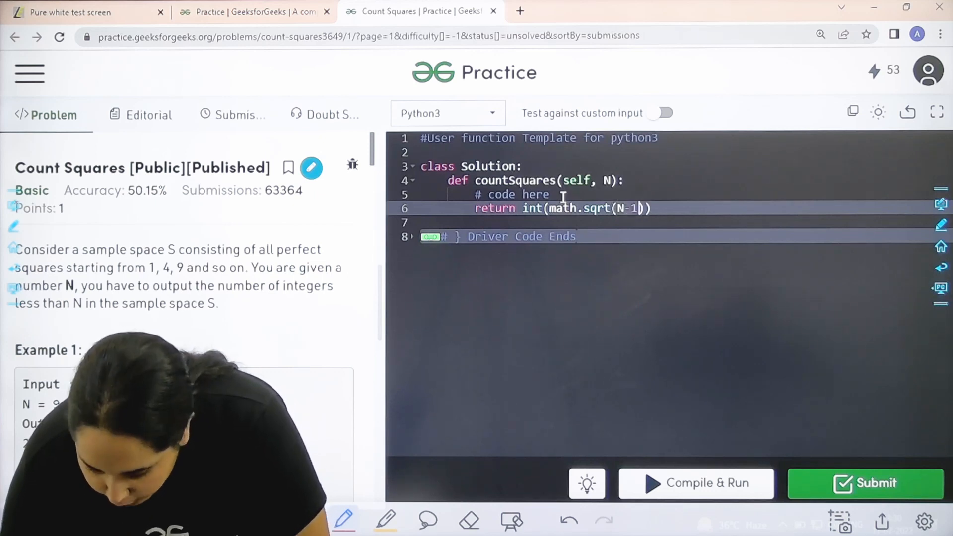
# Step: Compile and run on the sample input, then submit, passing all 10001 test cases
pyautogui.click(695, 483)
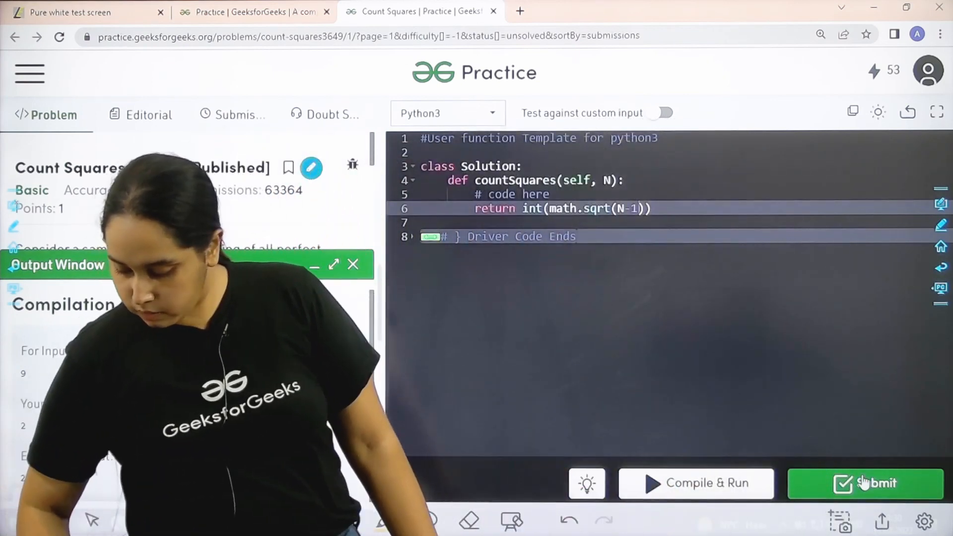
pyautogui.click(865, 483)
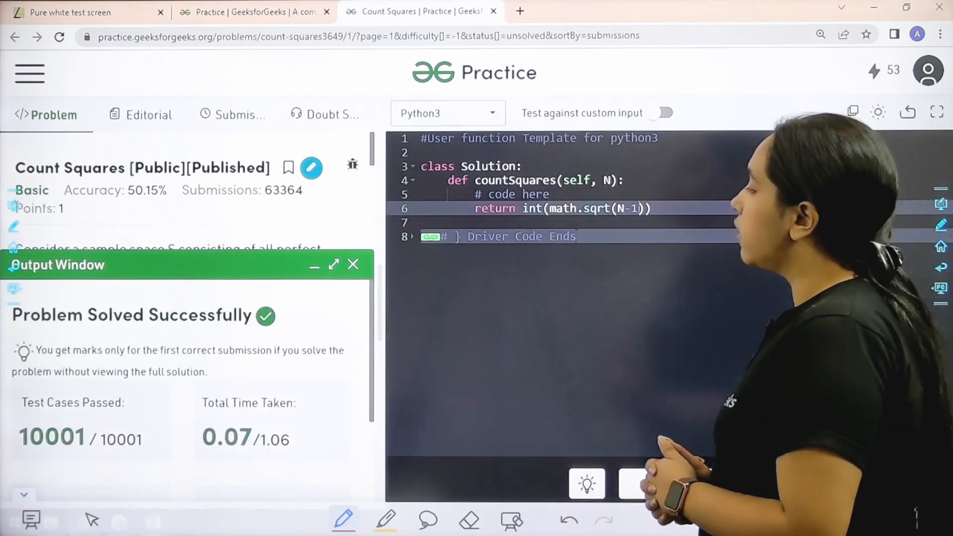